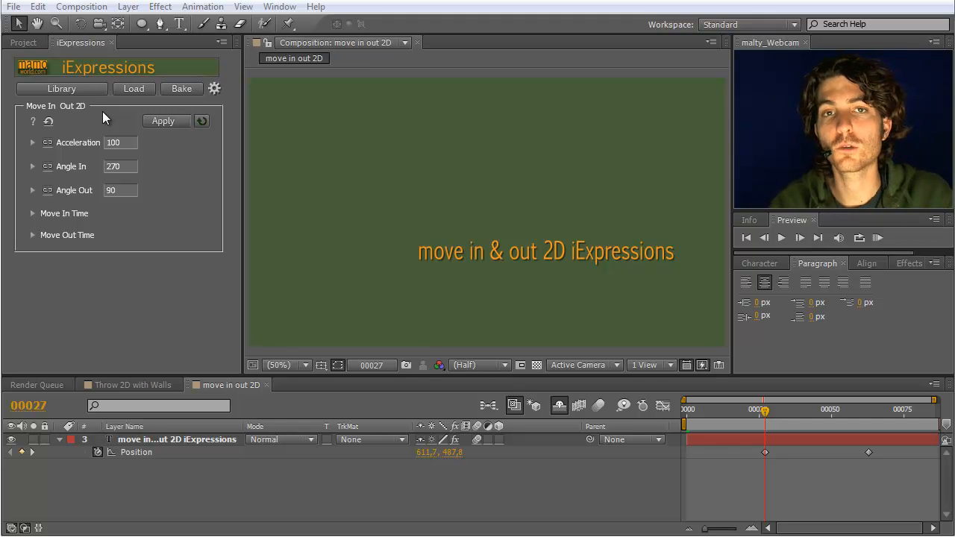
mouse_move(416, 263)
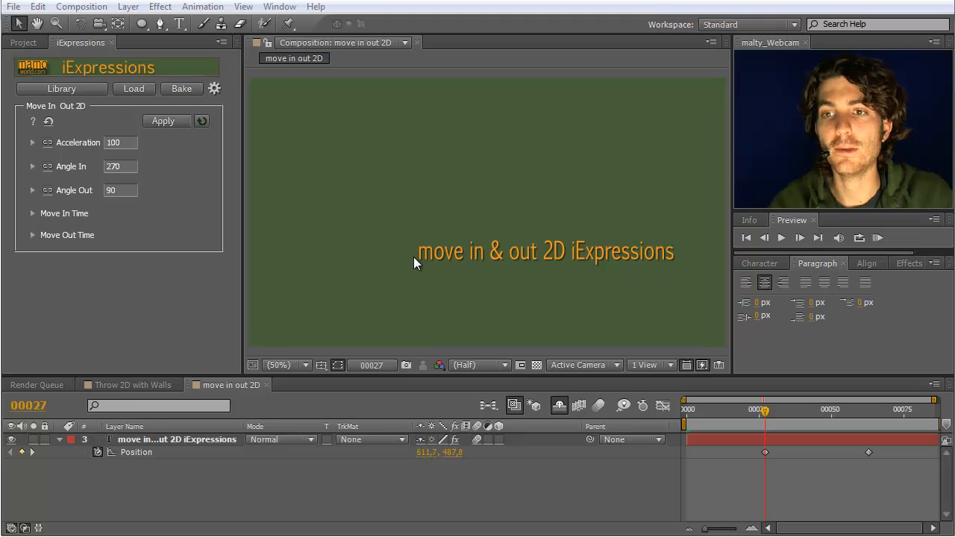
Select the two Position keyframes of the 'move in & out 2D iExpressions' text layer
left_click_drag(765, 409, 764, 409)
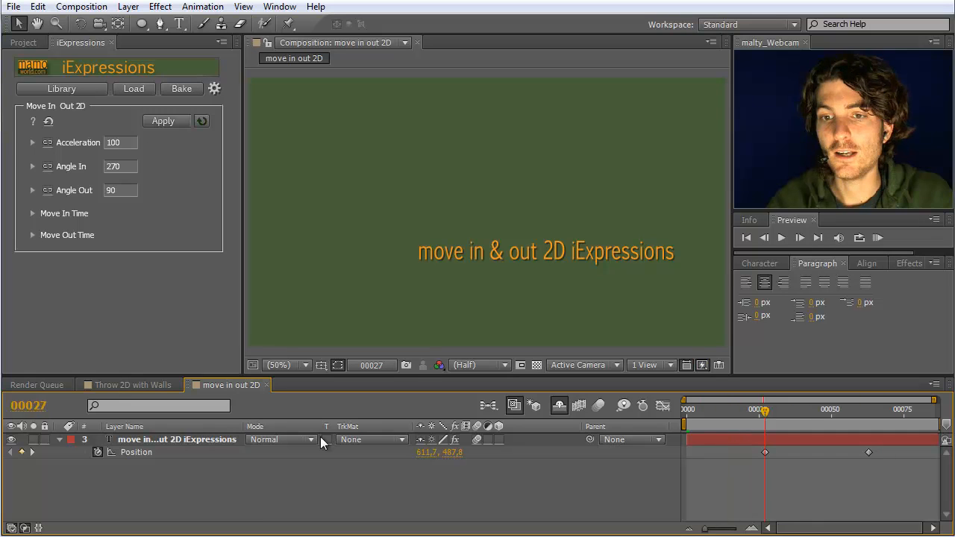
left_click(172, 438)
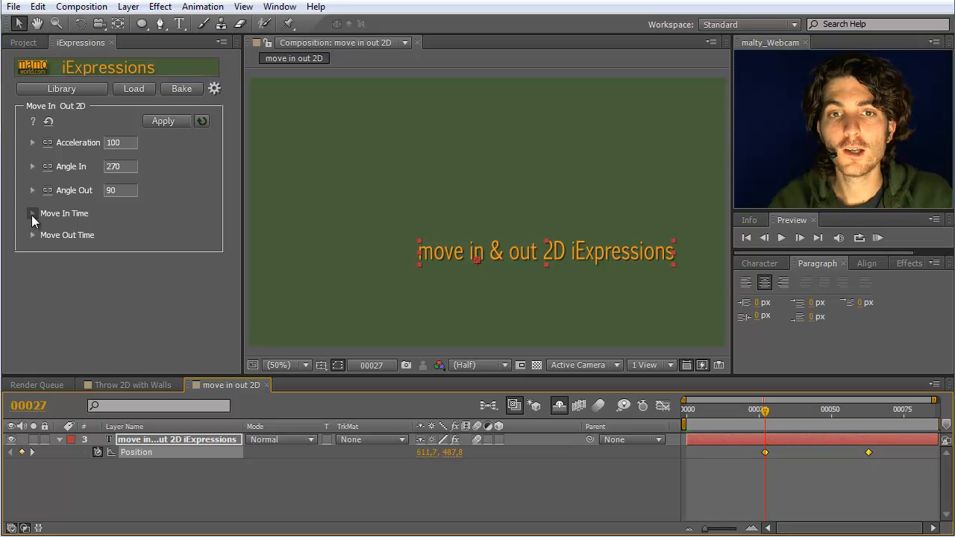
Expand the Move In Time and Move Out Time groups in iExpressions
left_click(33, 213)
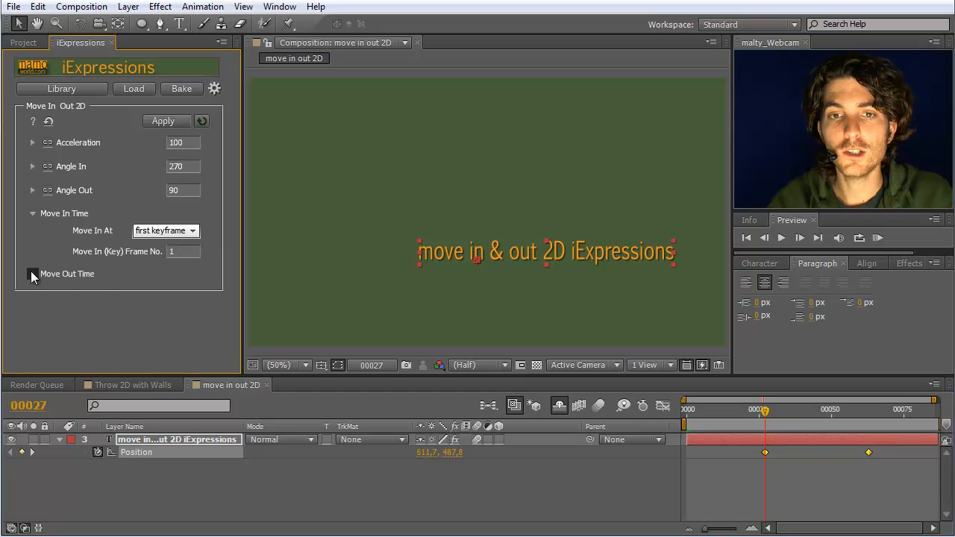
left_click(33, 274)
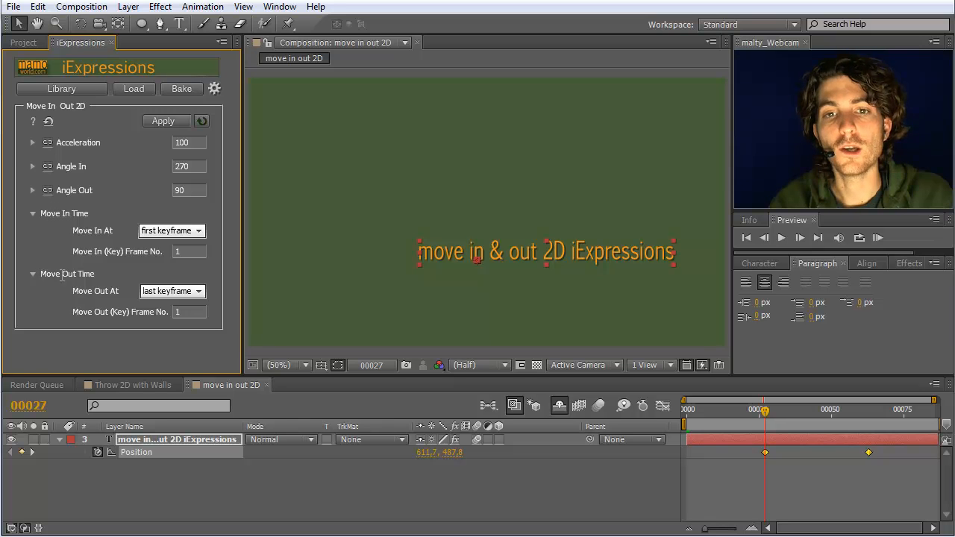
mouse_move(127, 231)
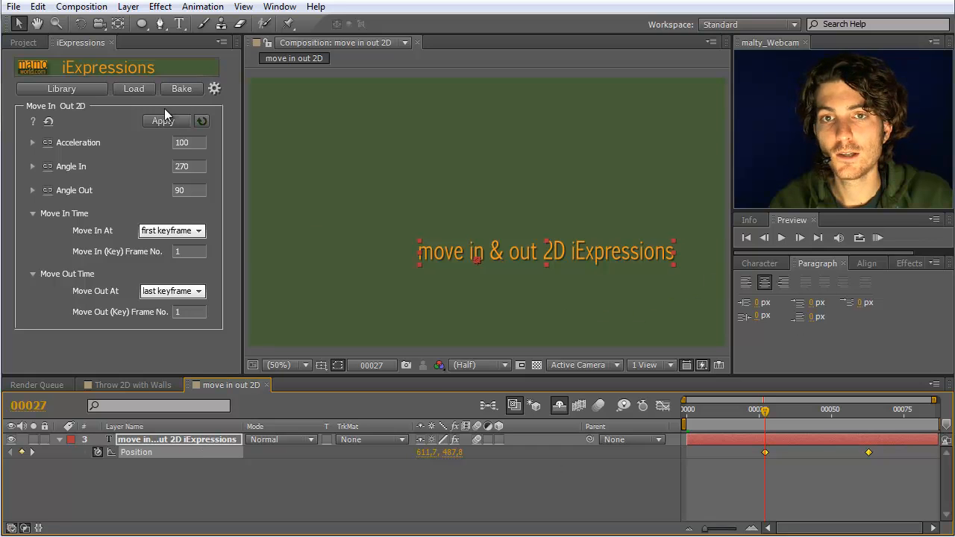
Apply the Move In Out 2D expression to the iExpressions layer's Position
left_click(166, 121)
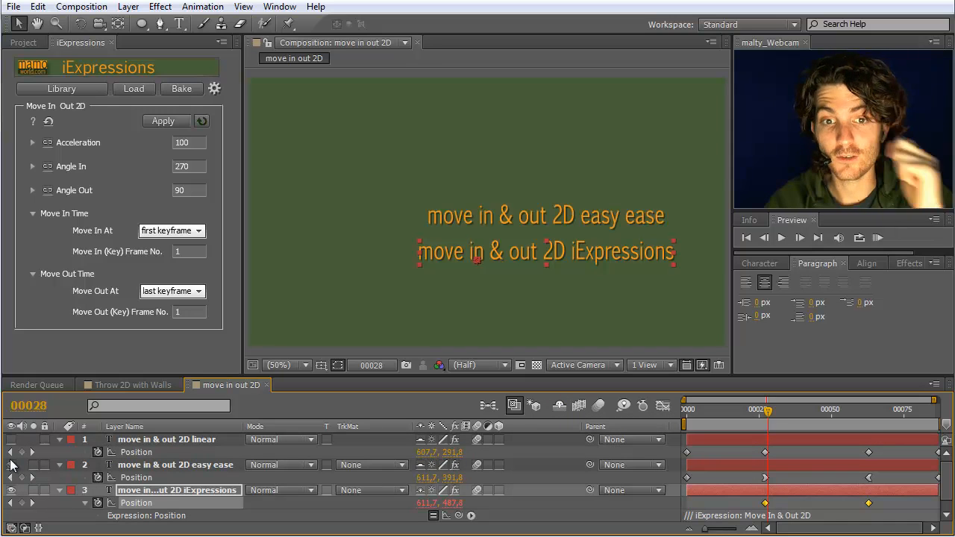
Show the linear layer, go to frame 27, and select the easy ease middle keyframe
left_click(11, 439)
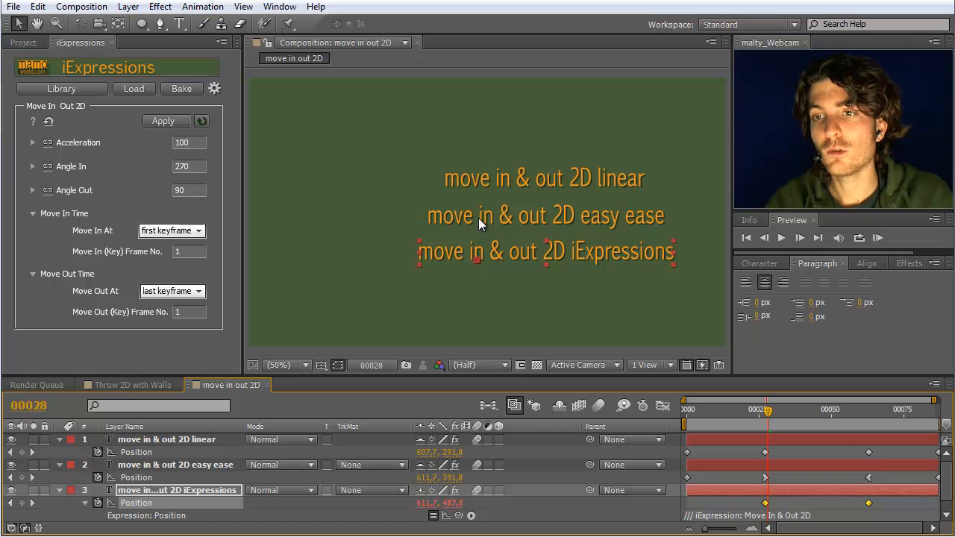
mouse_move(560, 223)
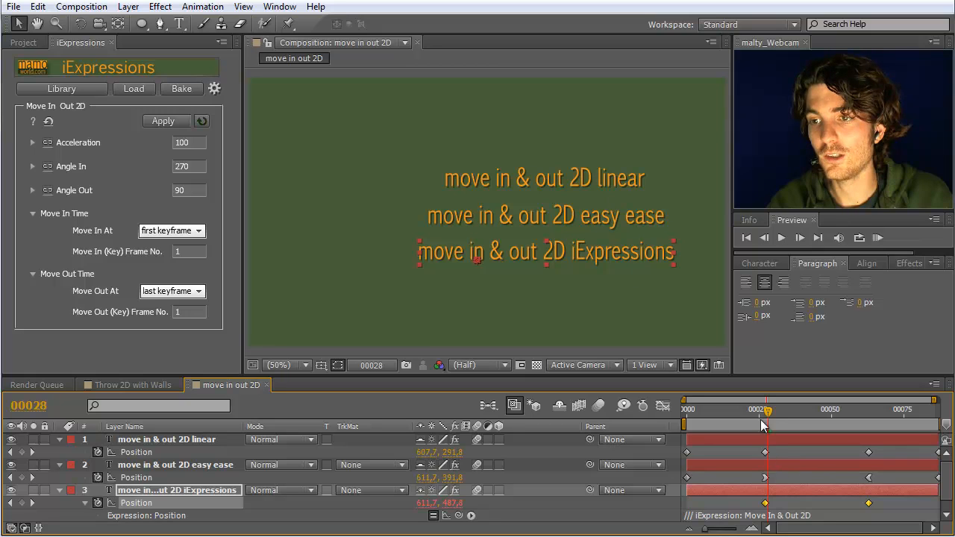
left_click_drag(764, 409, 747, 410)
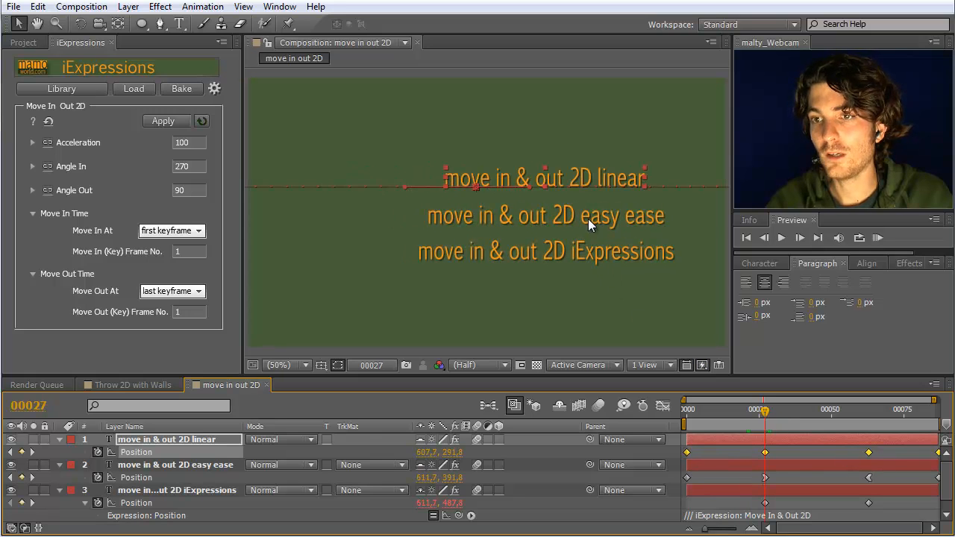
left_click(175, 464)
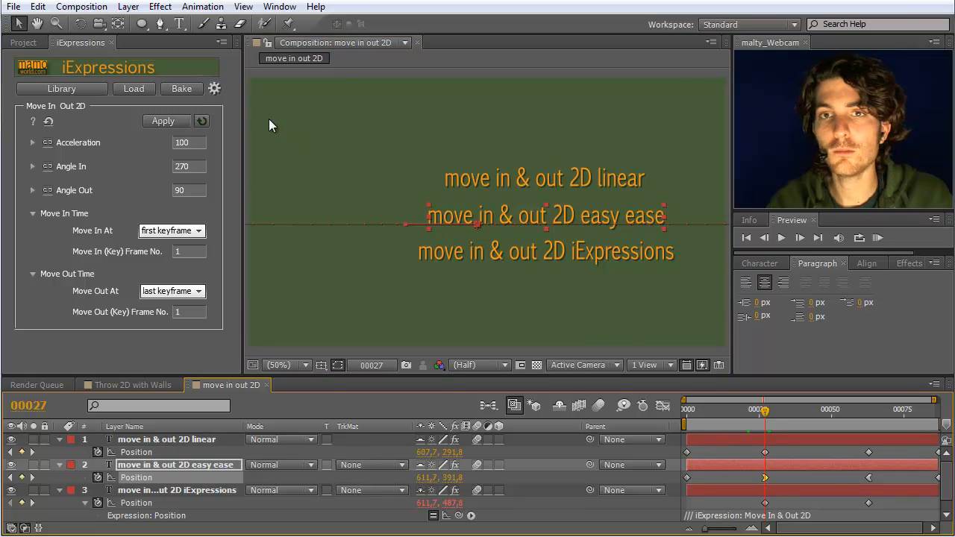
Open the Animation menu to reach the Keyframe Assistant easing options
left_click(202, 6)
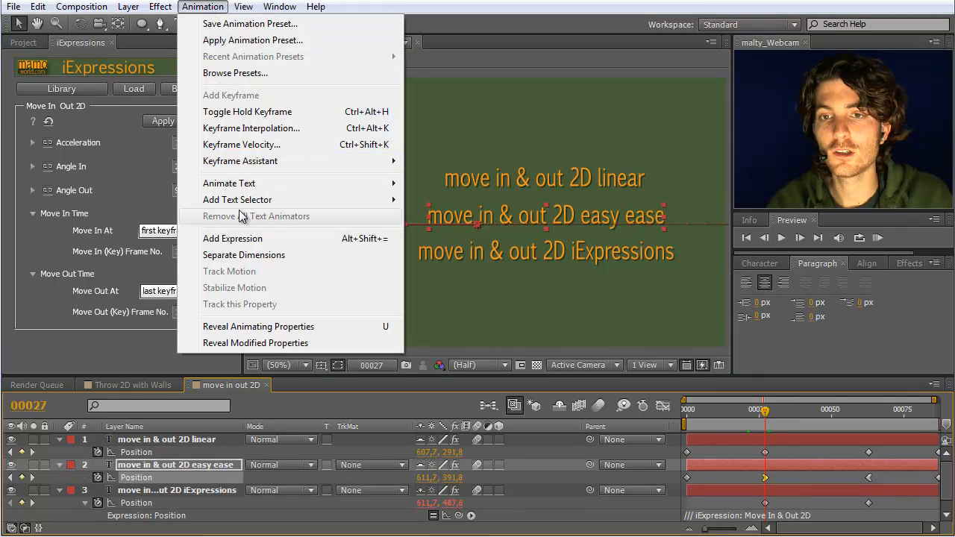
mouse_move(241, 160)
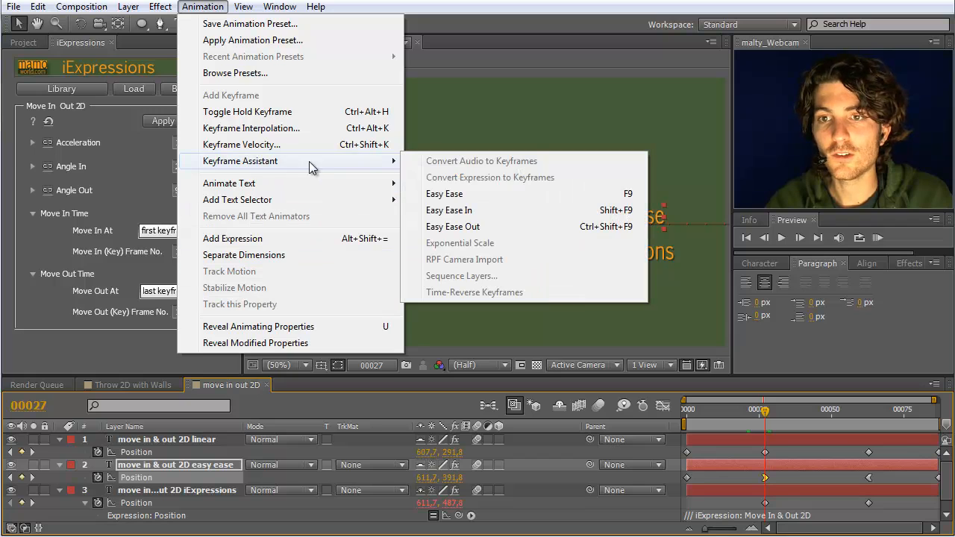
mouse_move(453, 227)
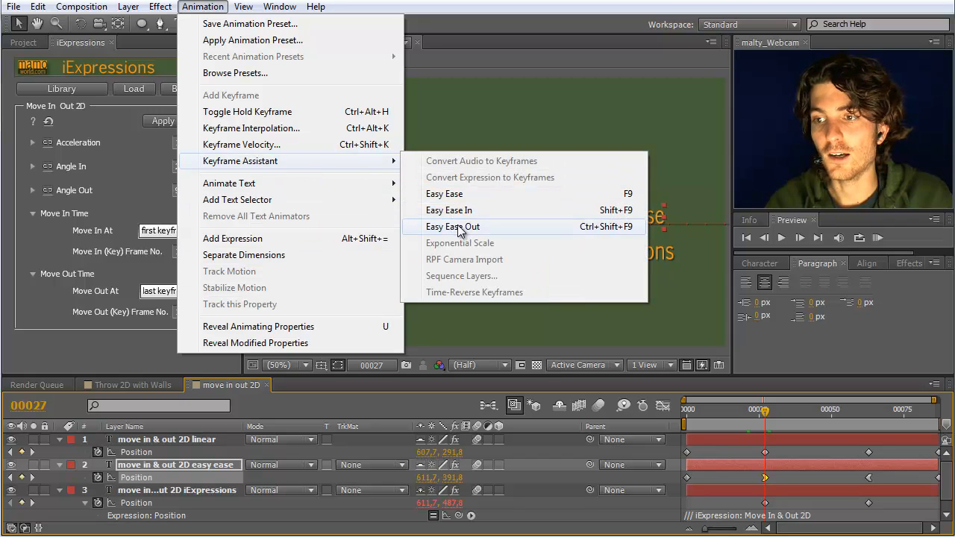
mouse_move(449, 210)
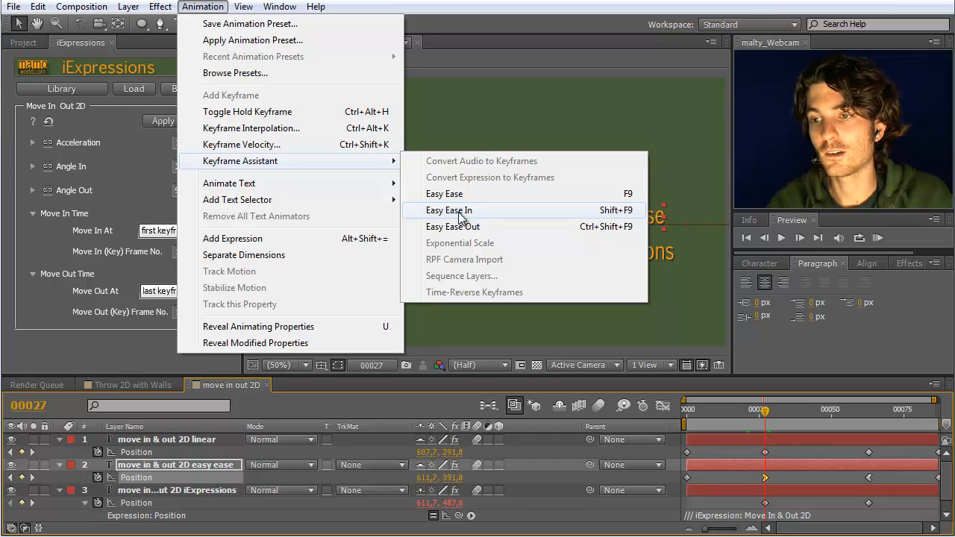
mouse_move(763, 480)
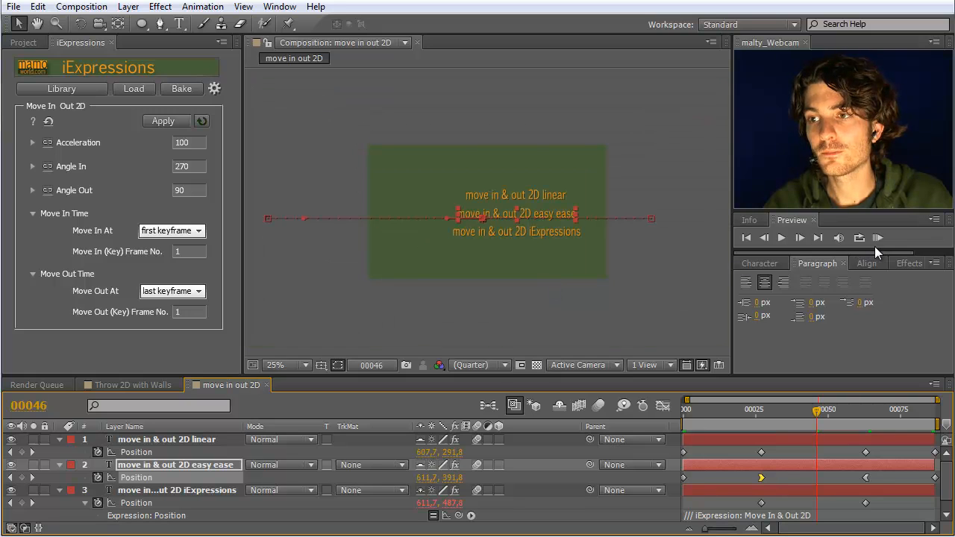
RAM-preview the linear, easy ease and iExpressions text animations
left_click(878, 237)
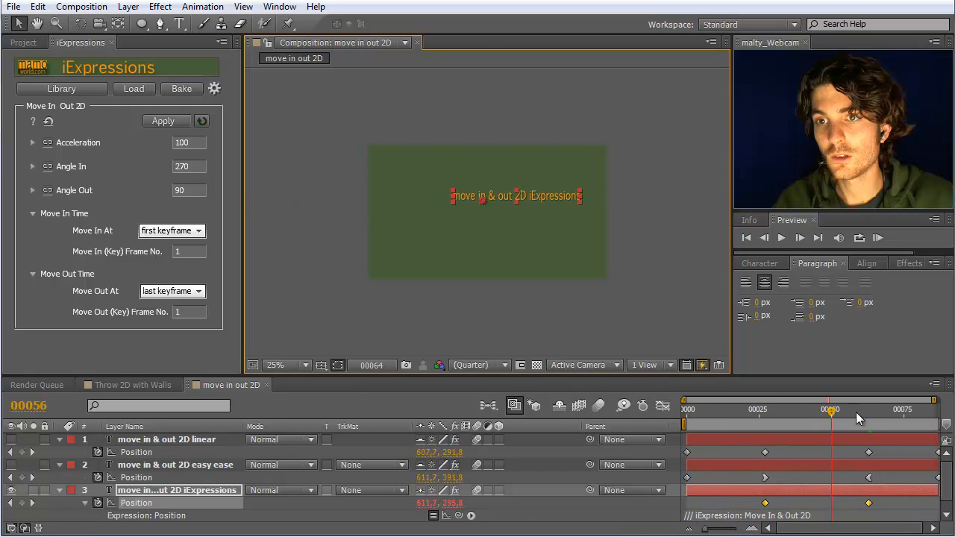
Move the time indicator back to frame 27 and select the Angle In field
left_click_drag(831, 409, 775, 409)
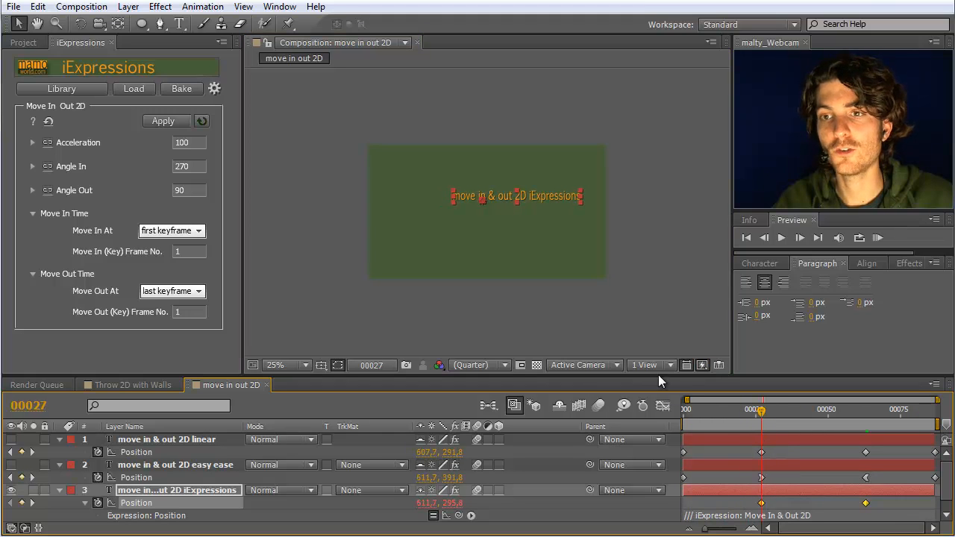
mouse_move(474, 206)
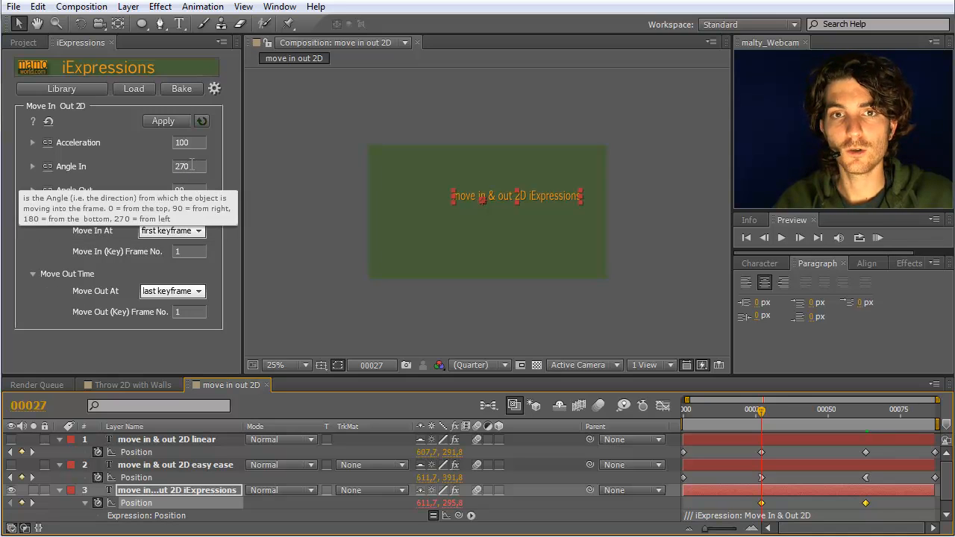
left_click(181, 166)
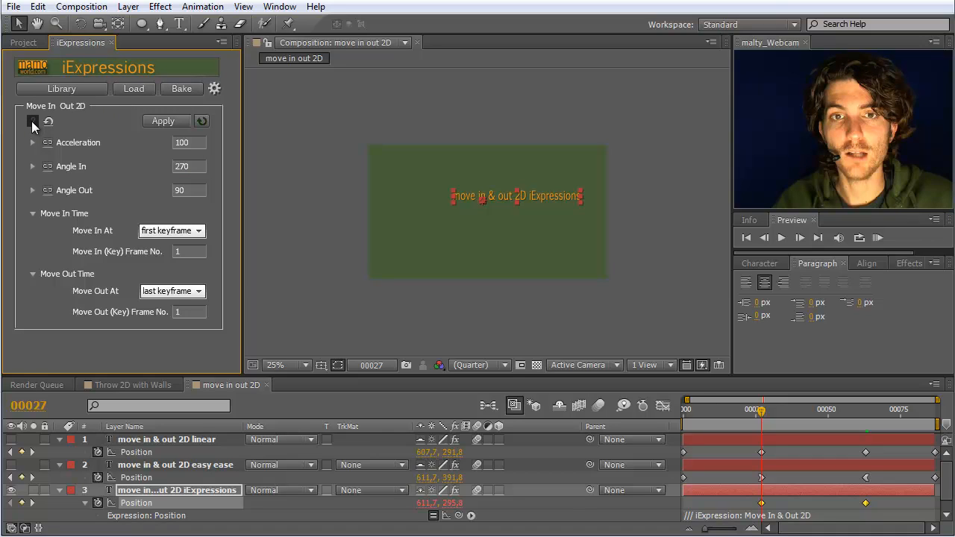
Open the mamoworld Move In & Out 2D help page and scroll to the angle explanations
left_click(33, 120)
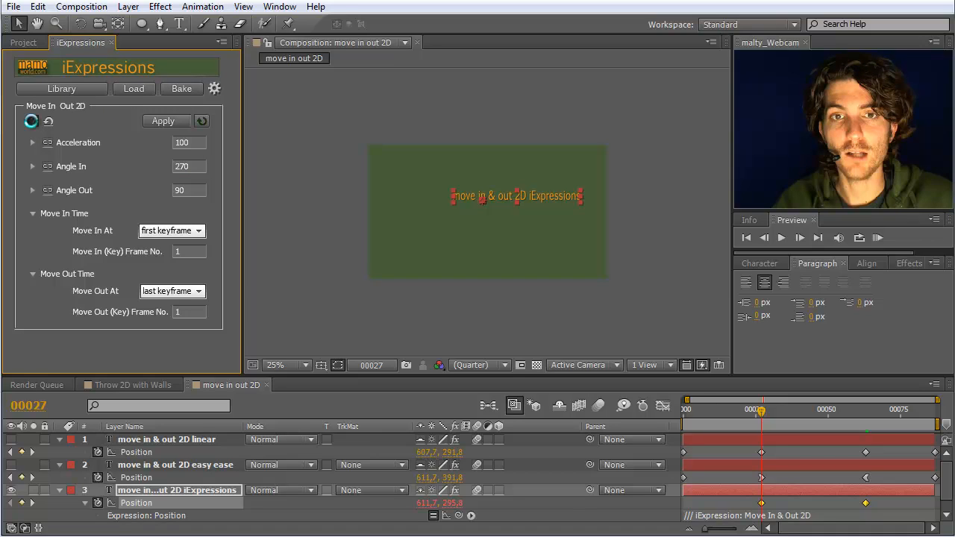
mouse_move(48, 121)
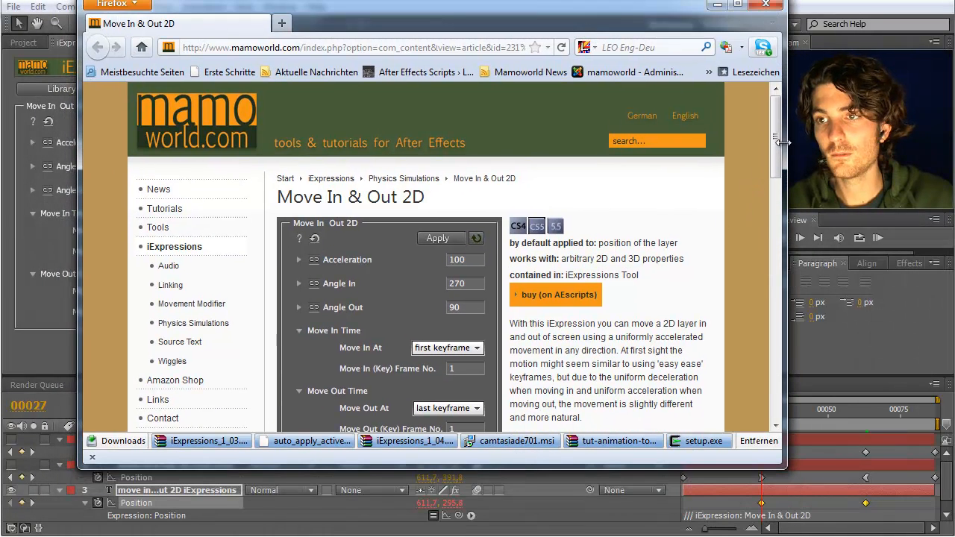
scroll("down", 3)
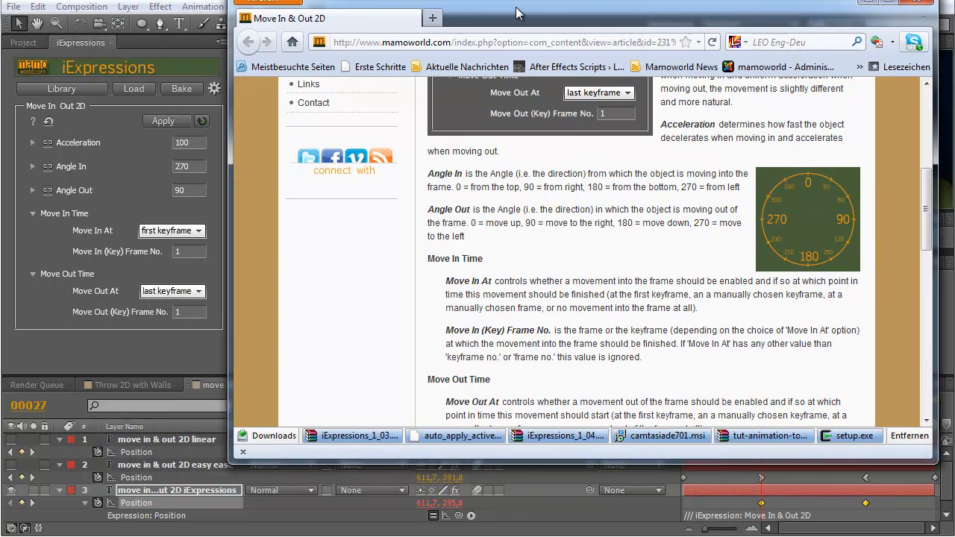
mouse_move(70, 167)
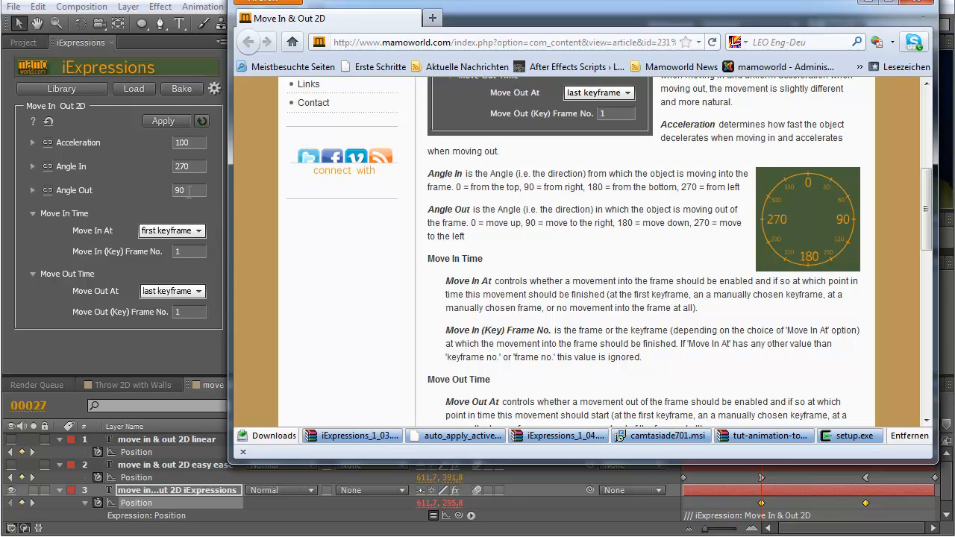
mouse_move(812, 159)
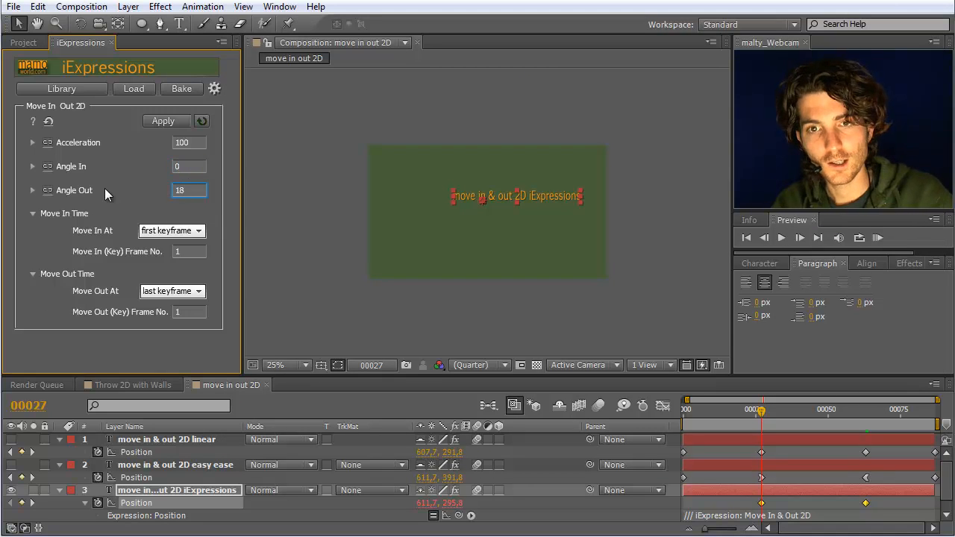
Set Angle Out to 180 with Angle In at 0, then preview the motion
type("180")
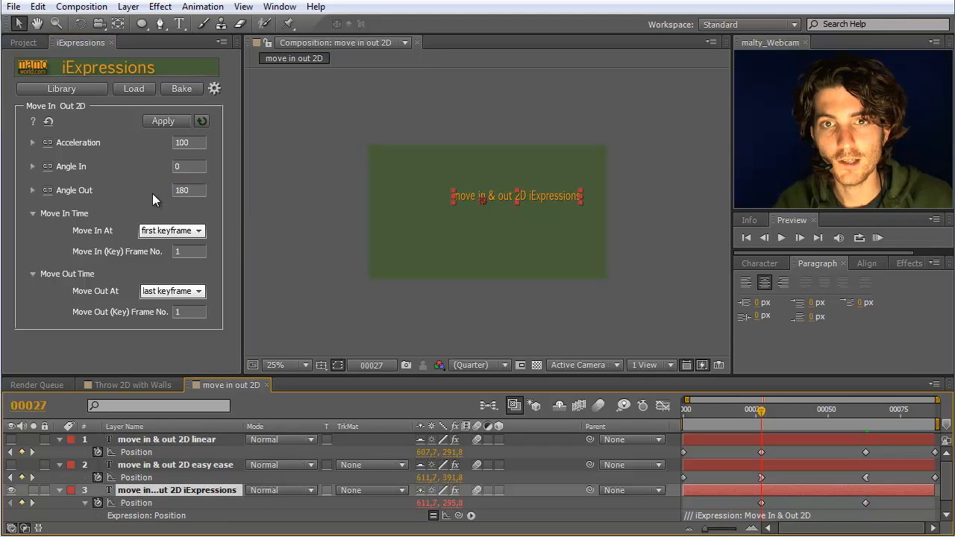
left_click(165, 121)
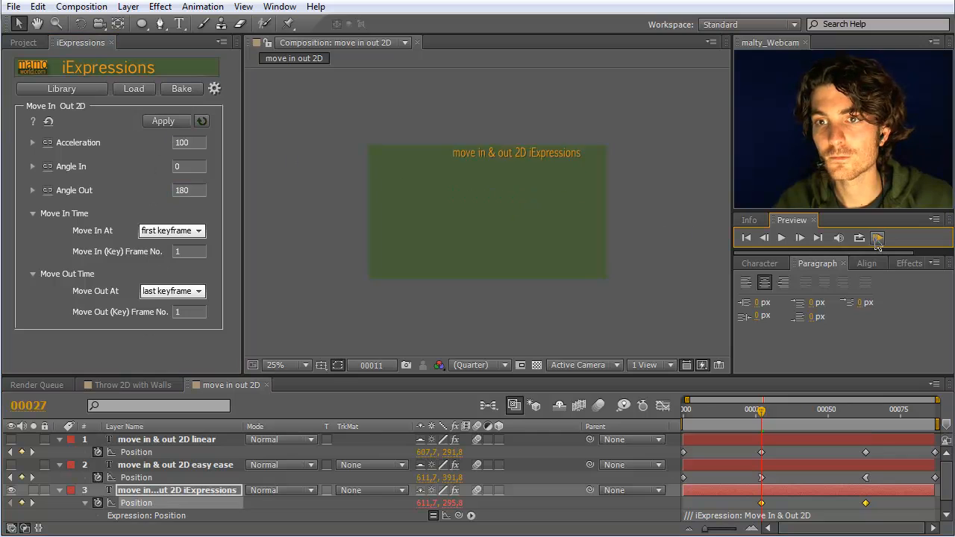
left_click(781, 238)
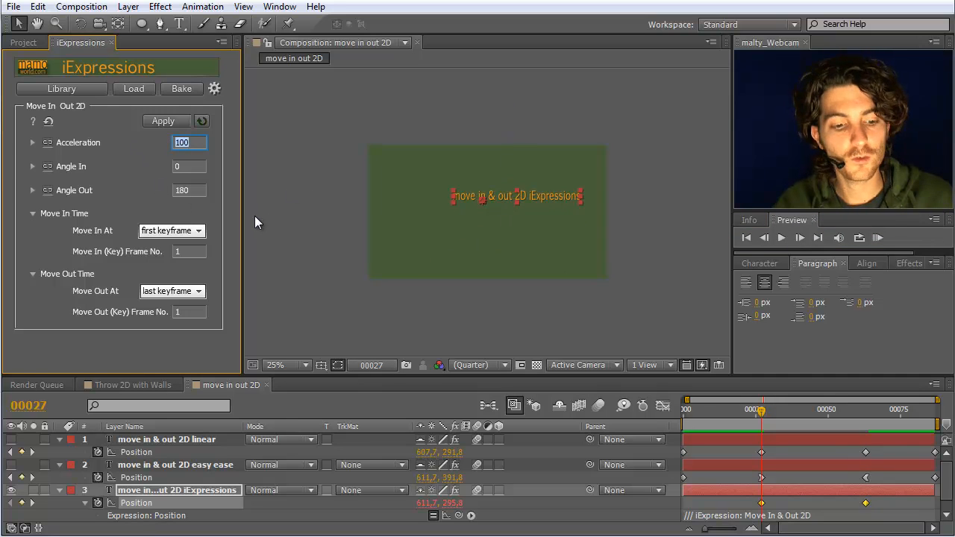
Set Acceleration to 50, replacing the entered 500, and RAM-preview the motion
type("500")
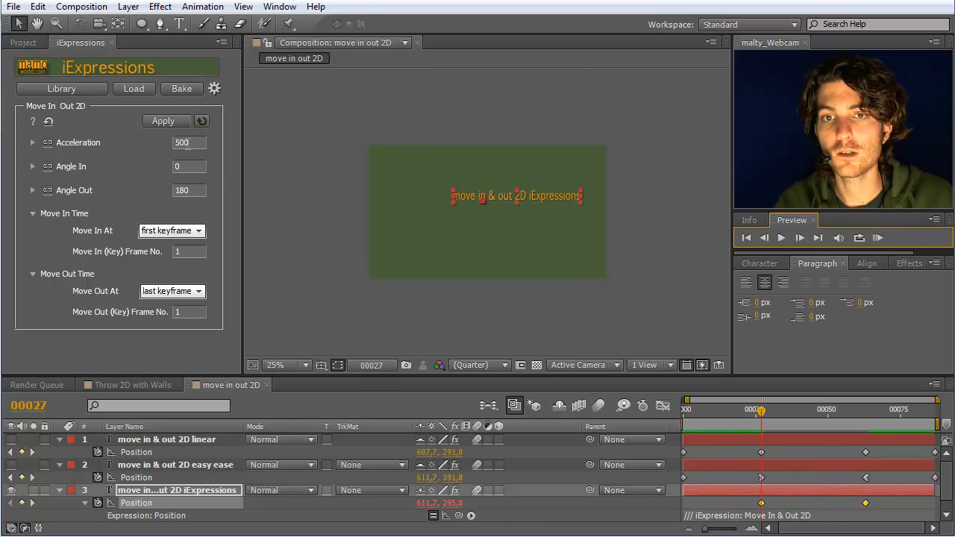
left_click(189, 143)
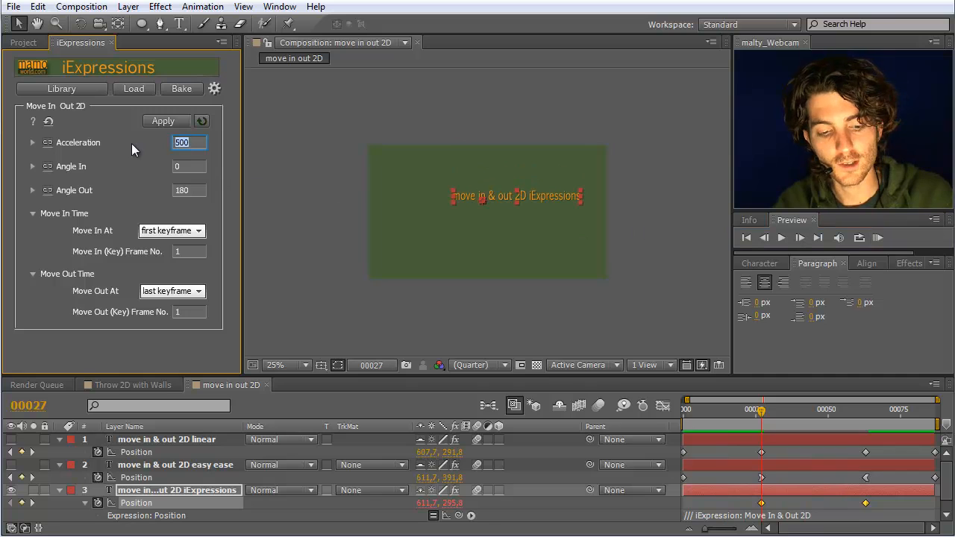
type("50")
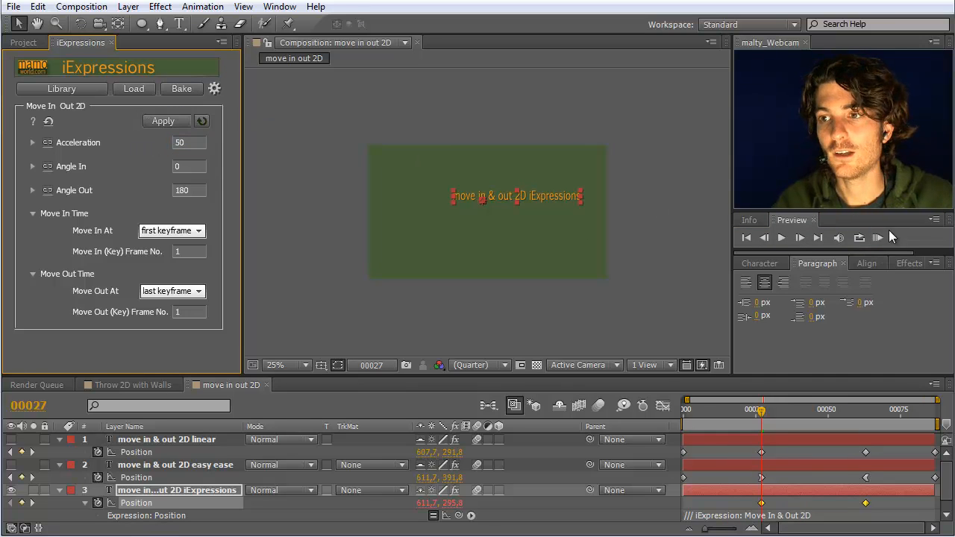
left_click(879, 238)
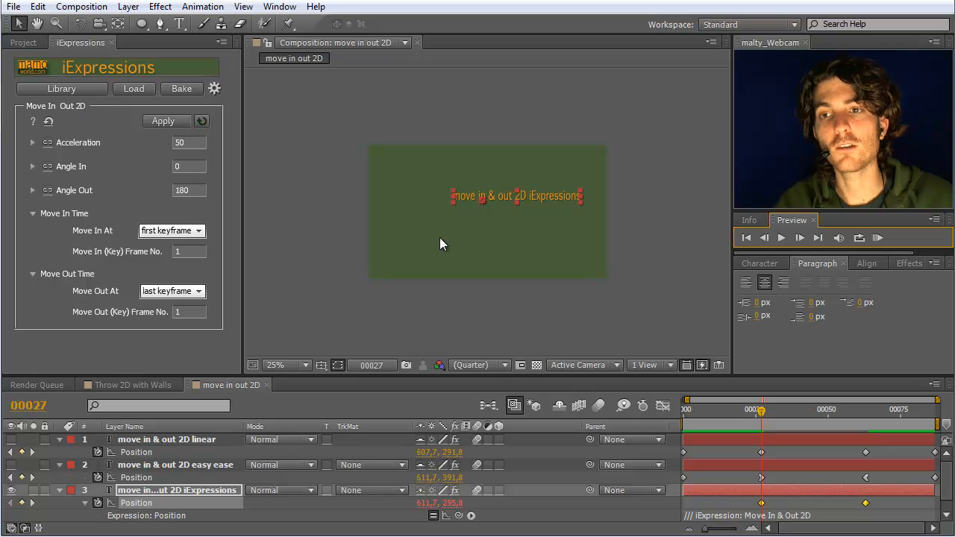
mouse_move(543, 211)
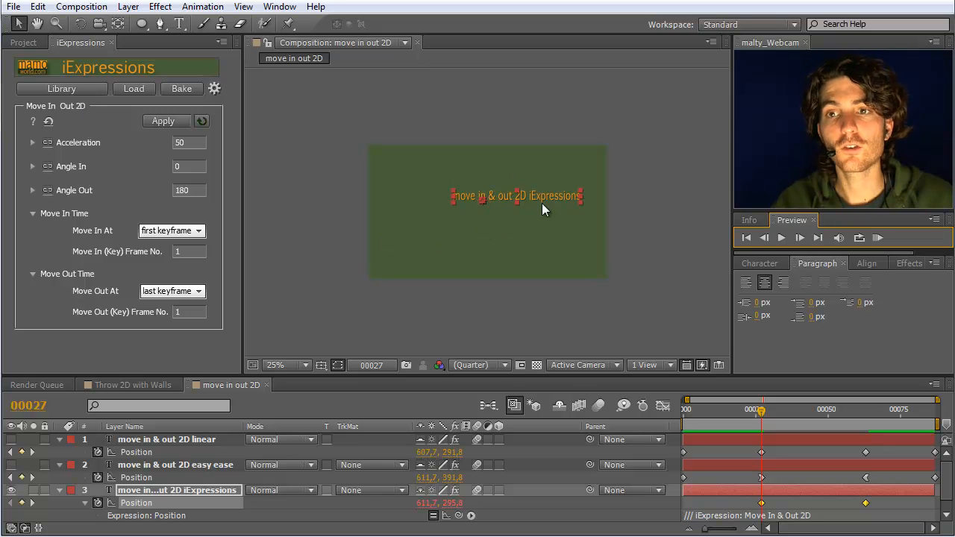